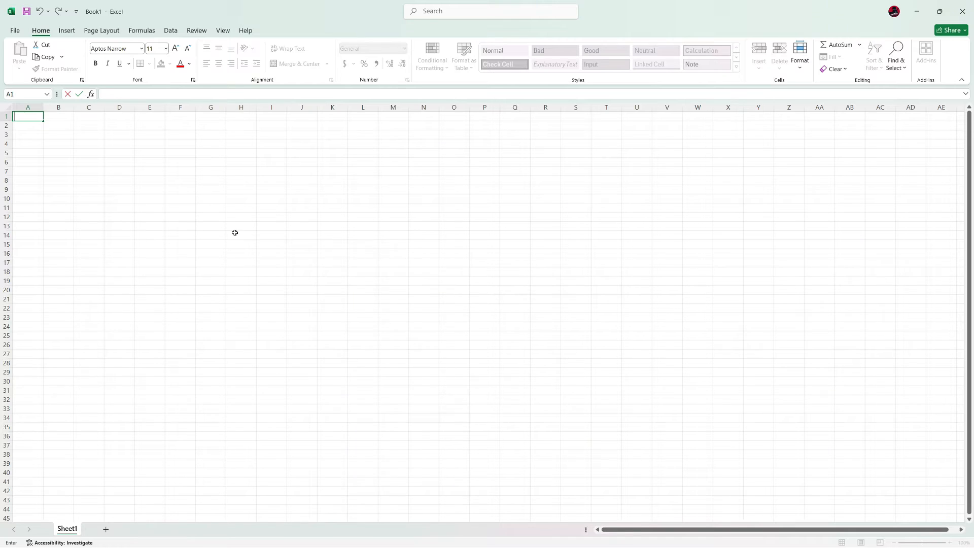
Place the channels4_profile Tech Tricks logo over the cells at the top-left of Sheet1.
left_click(67, 29)
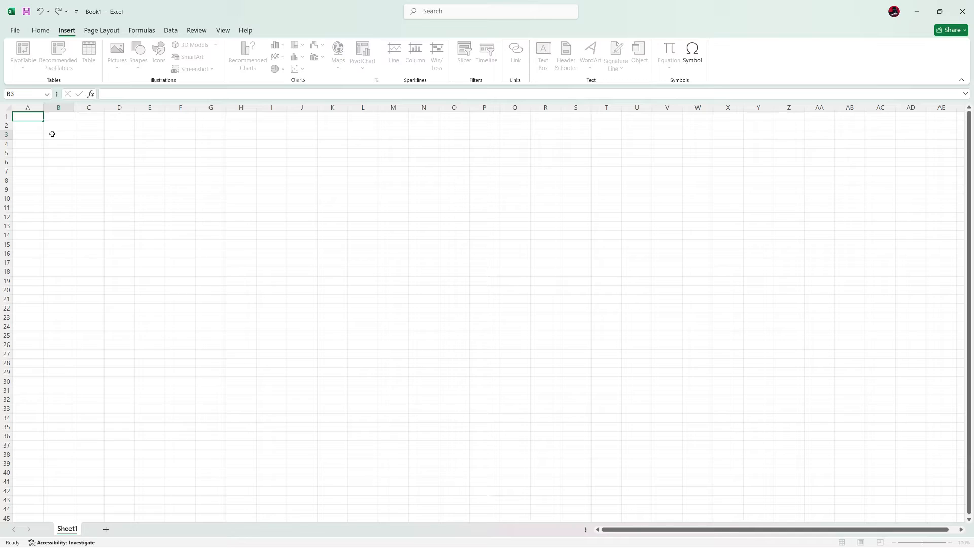
left_click(117, 54)
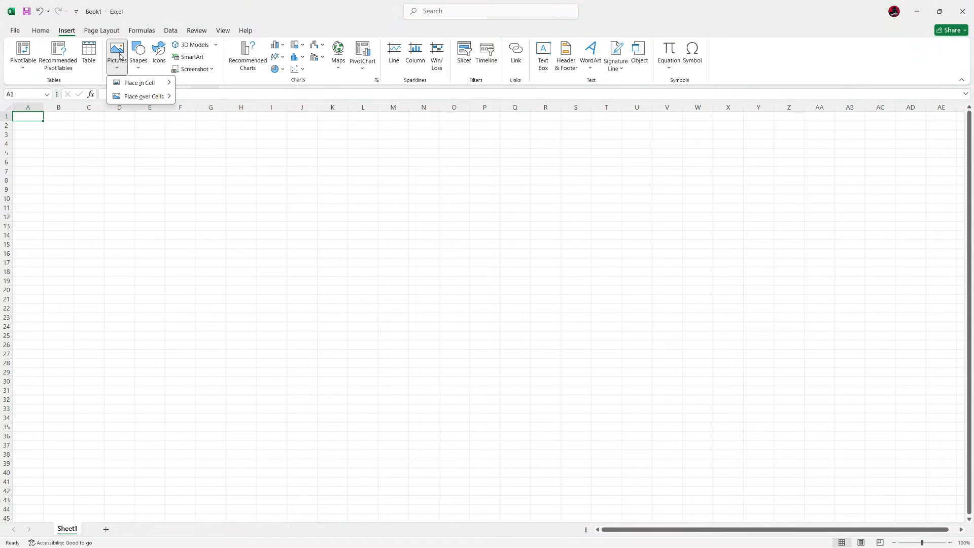
mouse_move(143, 96)
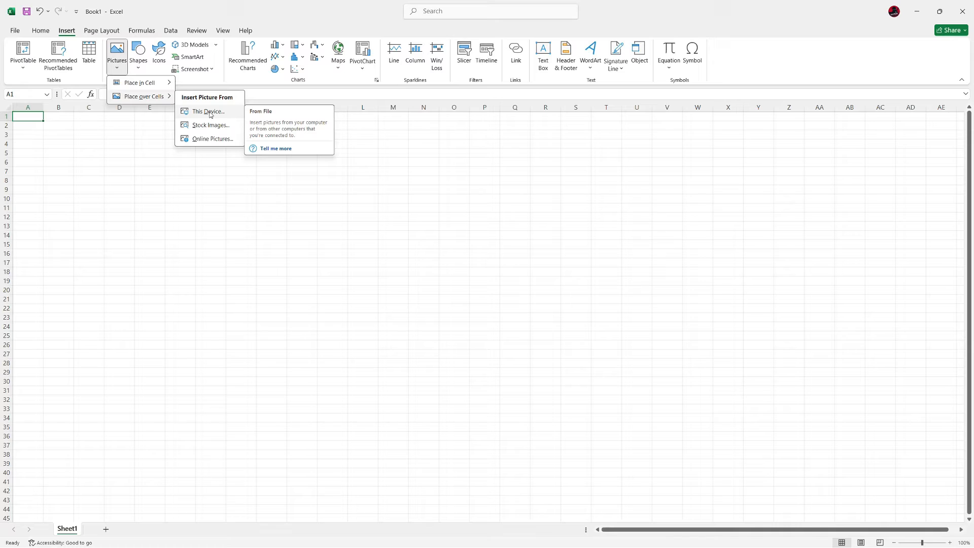
left_click(209, 112)
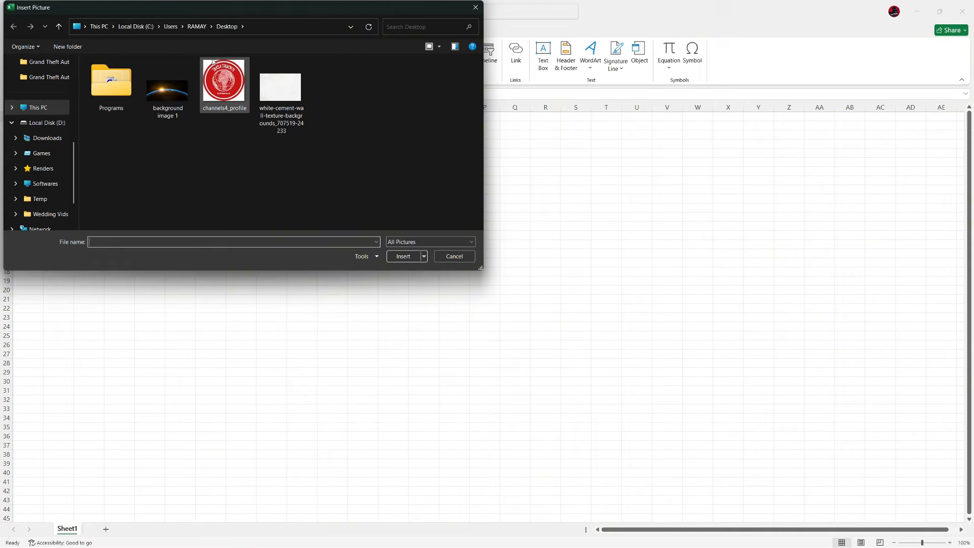
left_click(223, 81)
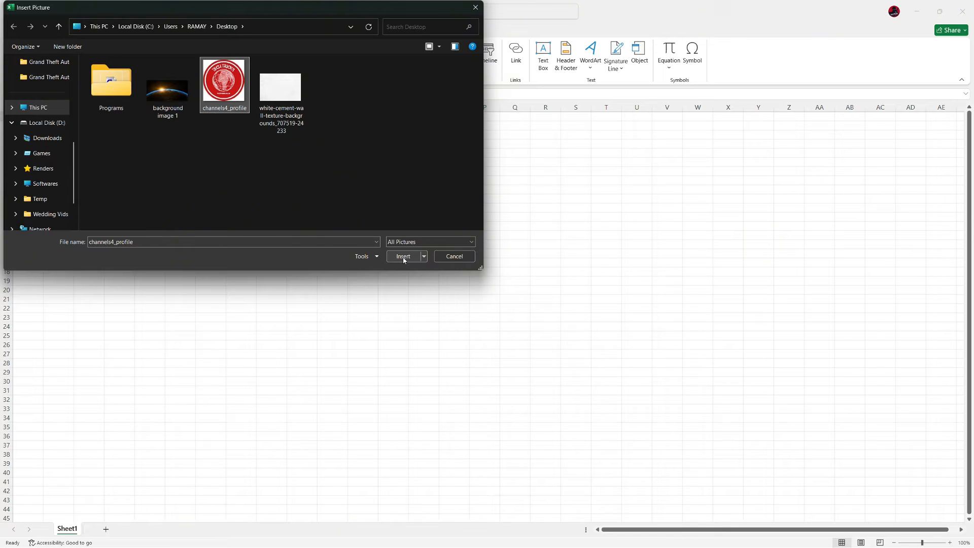
left_click(403, 256)
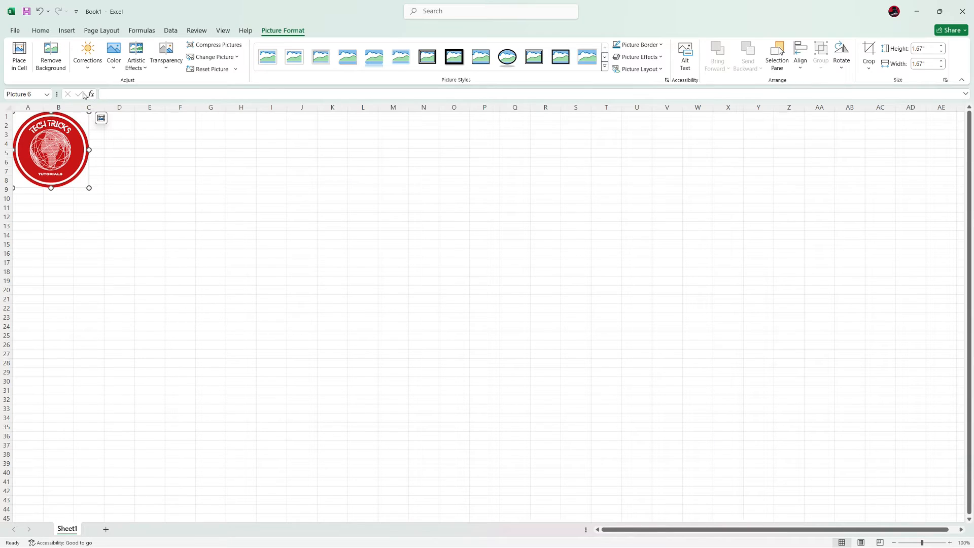
mouse_move(115, 196)
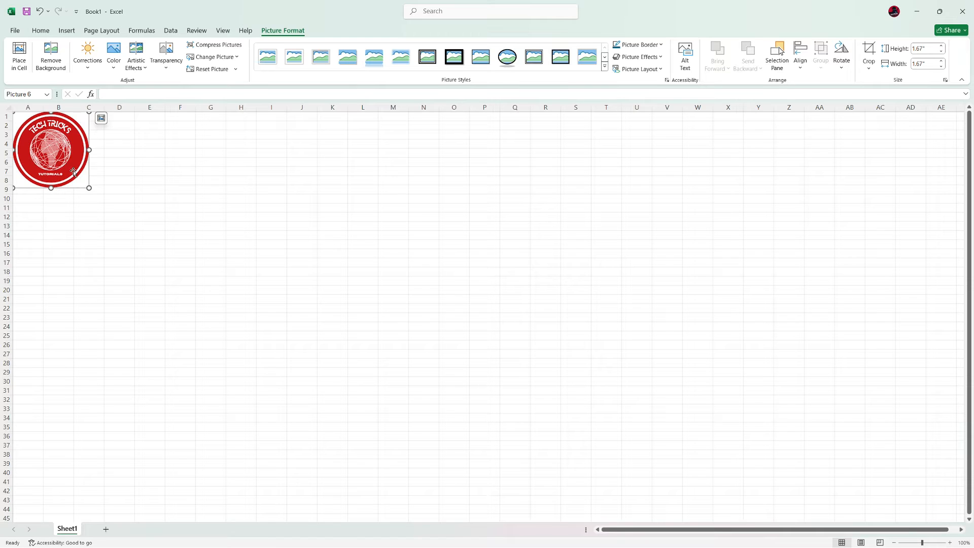
Resize the logo to 3.42 inches square anchored at the top-left, covering about A1 to E18.
left_click_drag(51, 150, 413, 194)
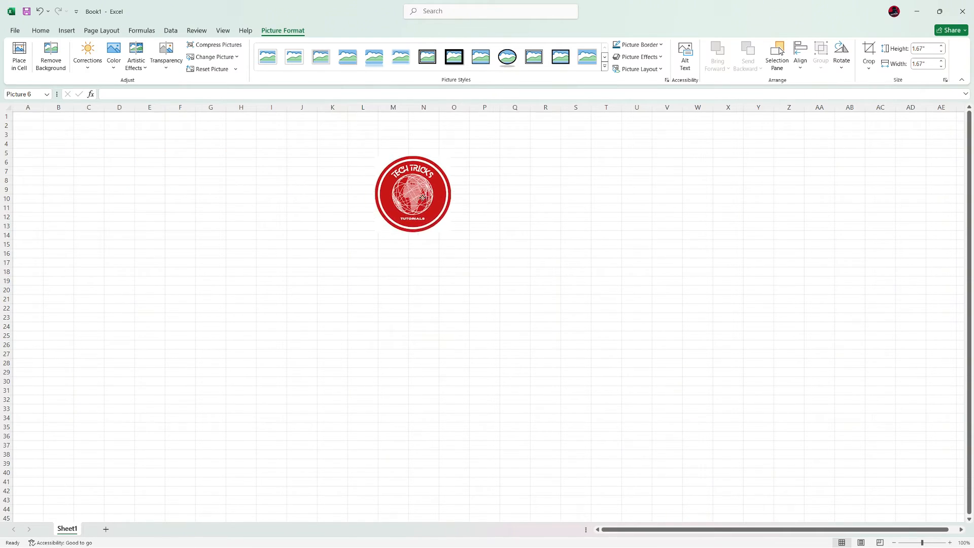
left_click_drag(413, 193, 58, 151)
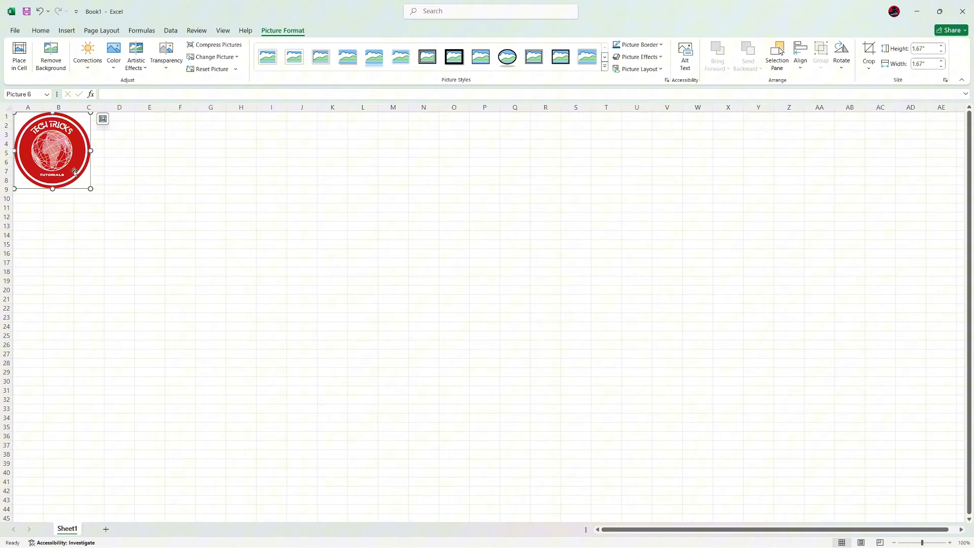
left_click_drag(90, 188, 158, 245)
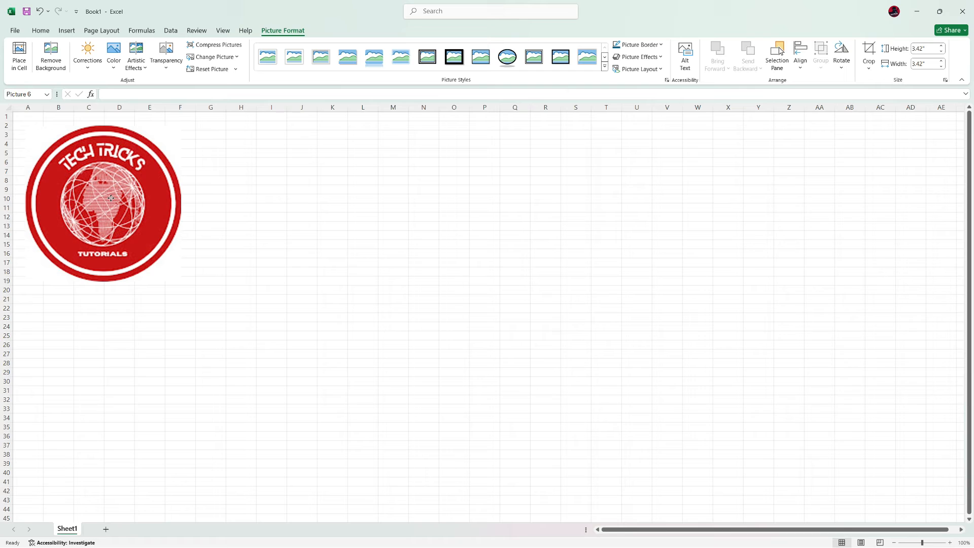
left_click_drag(111, 198, 98, 188)
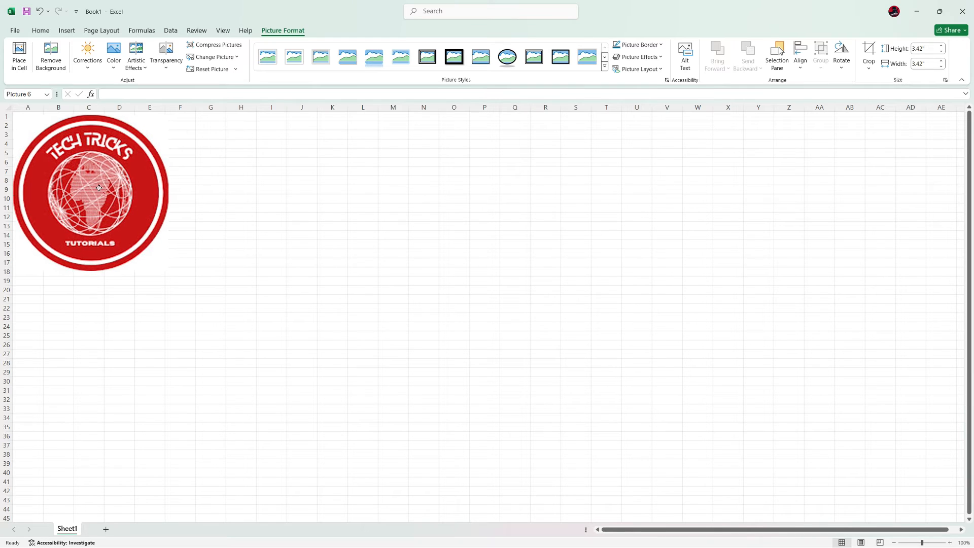
left_click(89, 191)
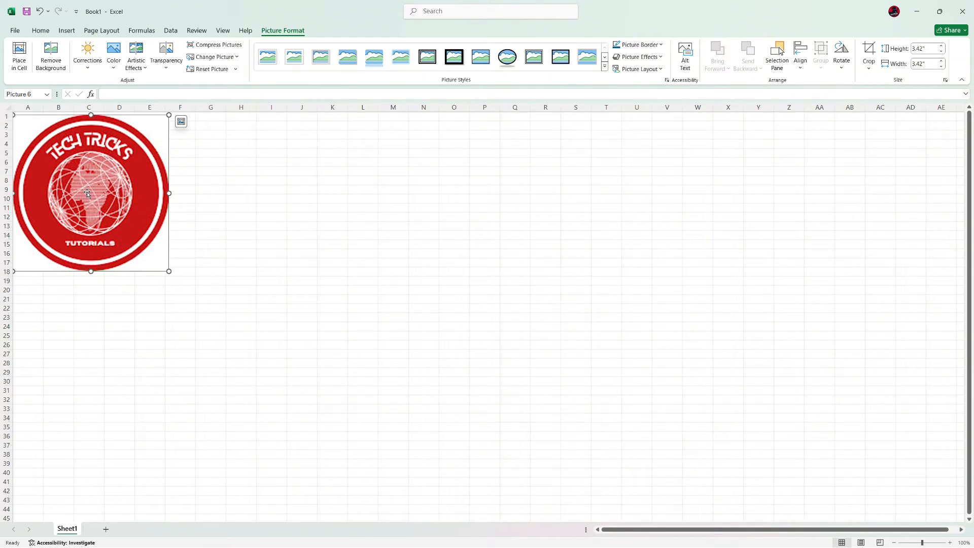
Set the logo's Picture Transparency to 77% so it shows as a faint watermark.
right_click(91, 193)
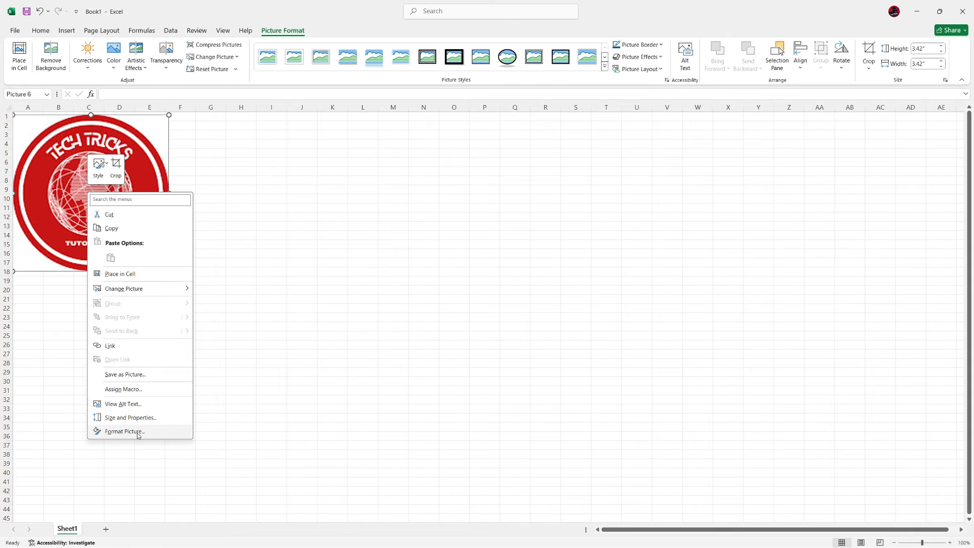
left_click(124, 432)
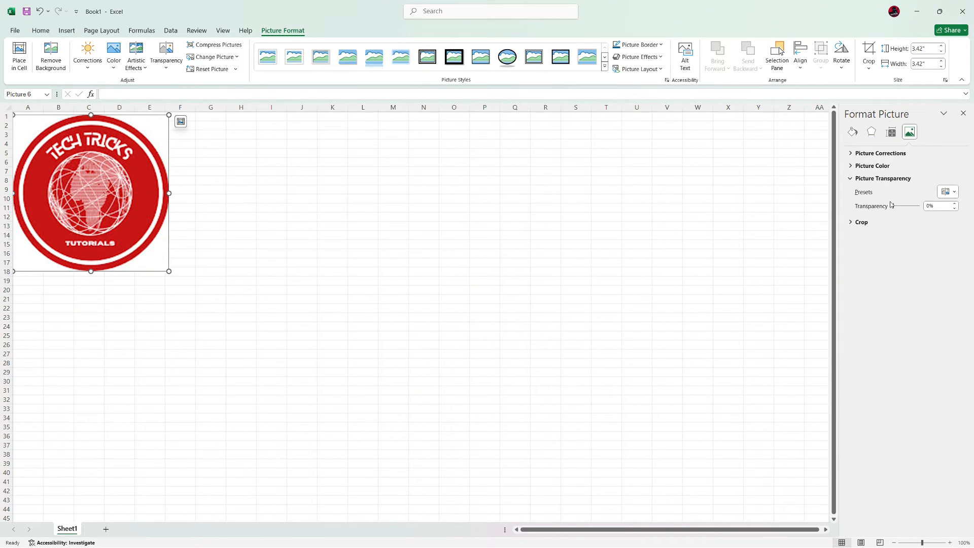
left_click_drag(893, 206, 907, 206)
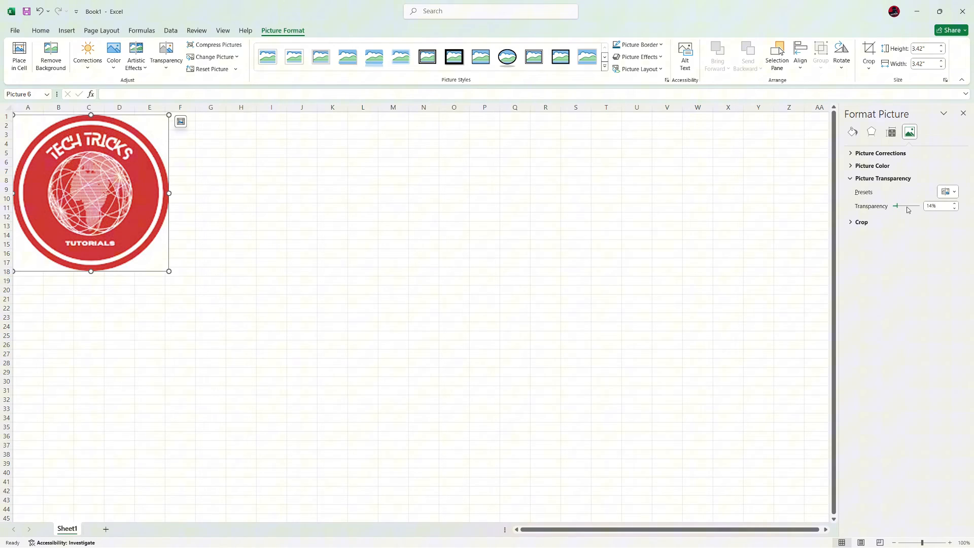
left_click_drag(896, 206, 903, 206)
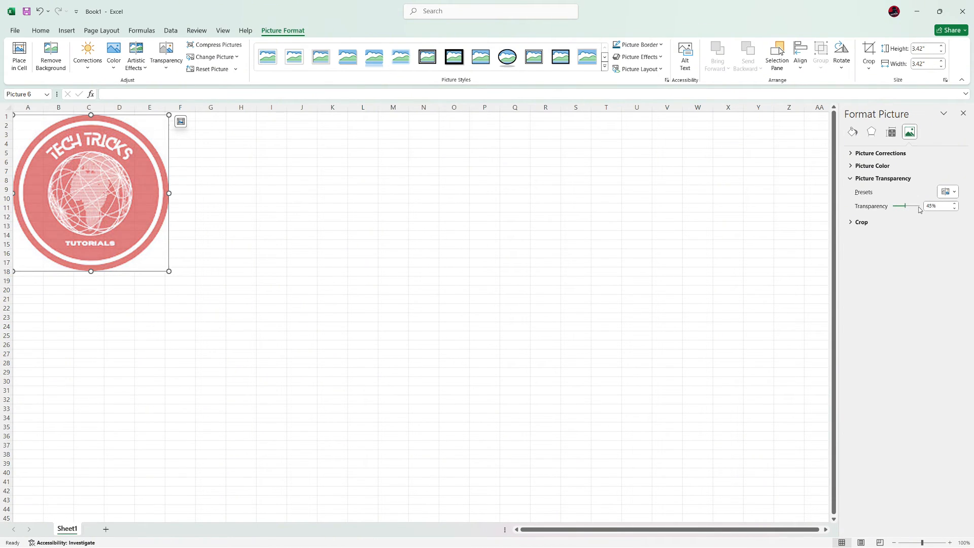
left_click_drag(901, 206, 913, 206)
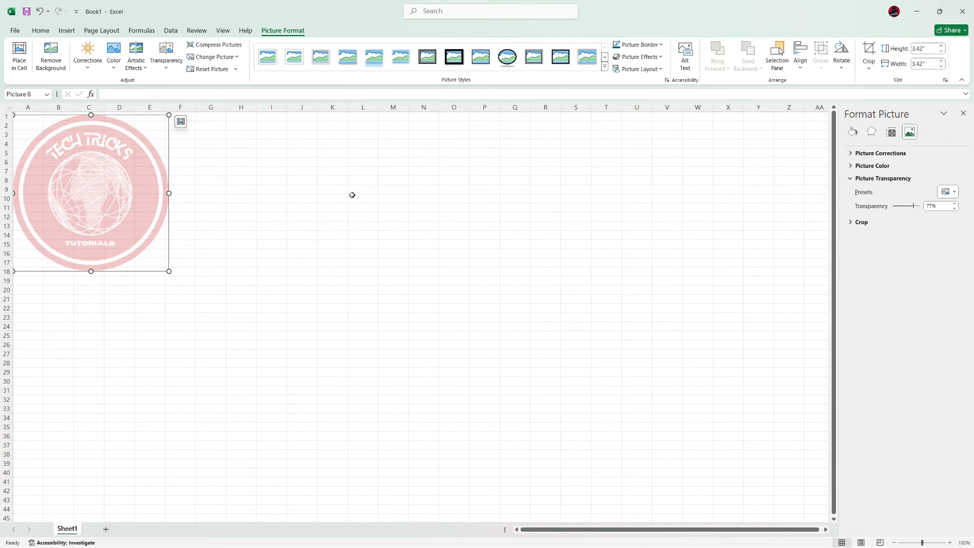
left_click(211, 154)
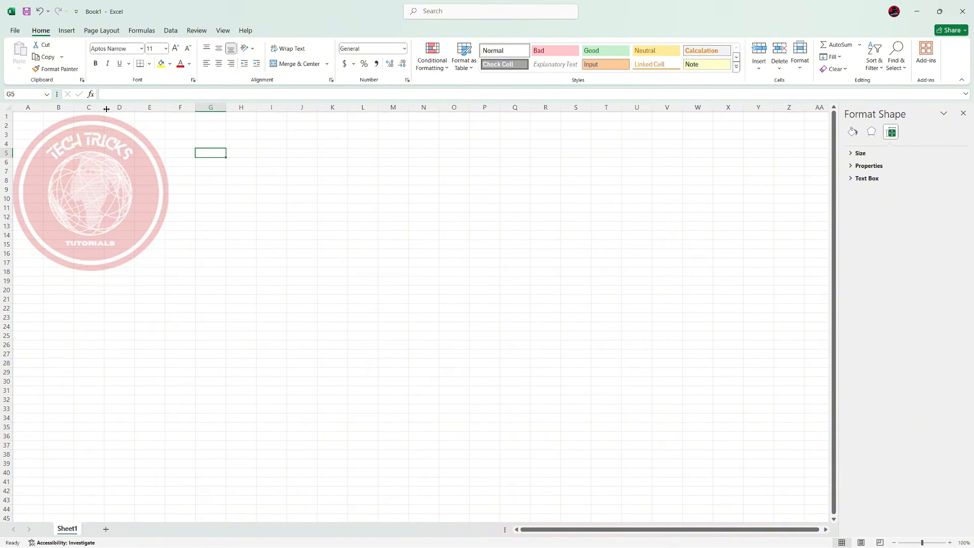
Add the channels4_profile logo as a picture in the page header via Header & Footer.
left_click(66, 29)
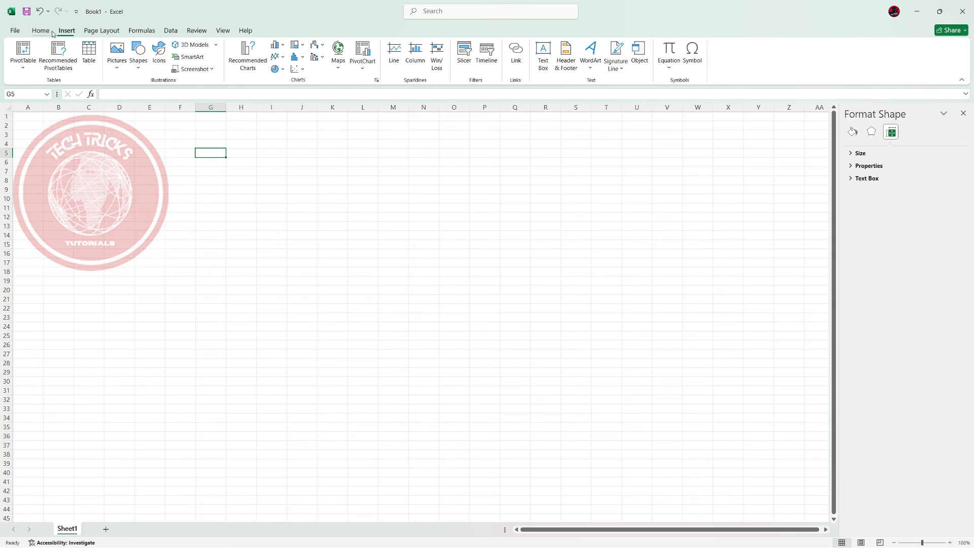
left_click(566, 55)
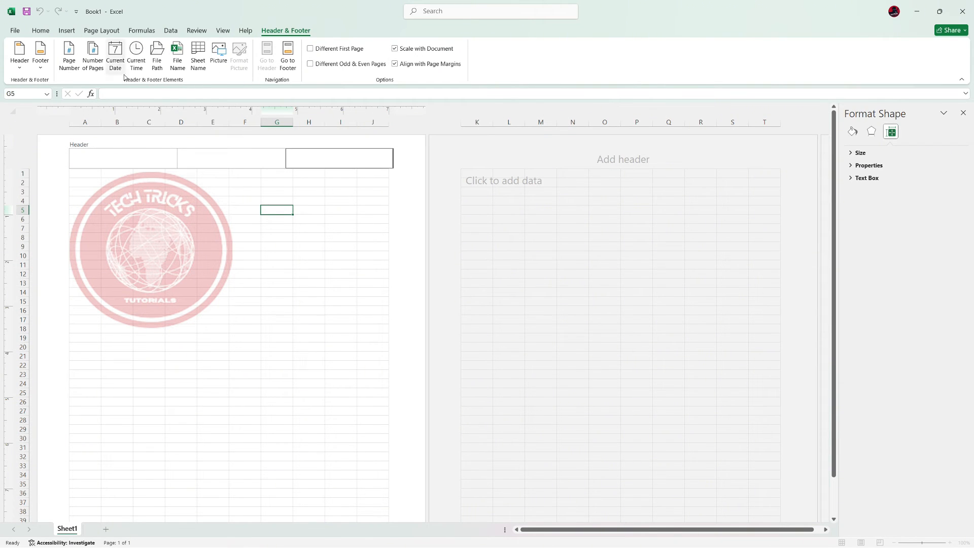
left_click(218, 52)
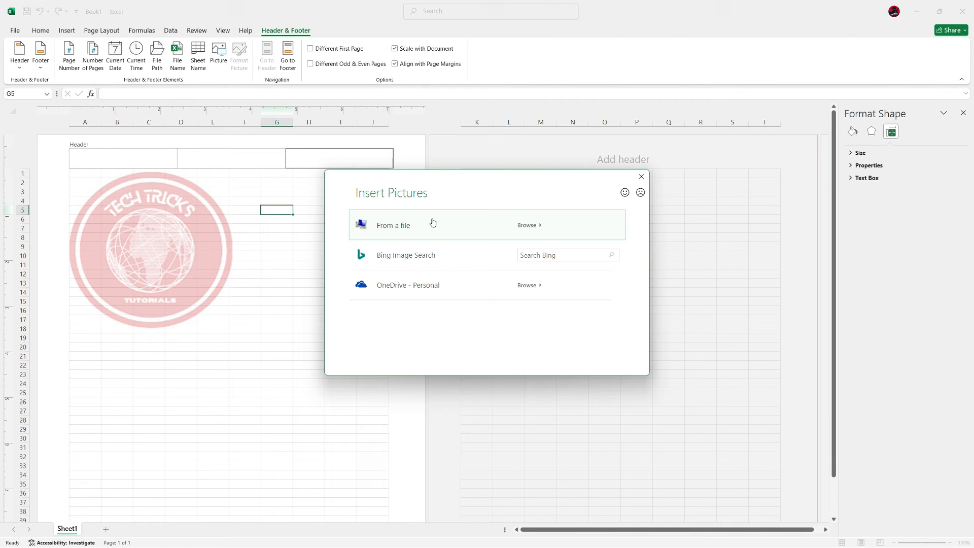
left_click(529, 225)
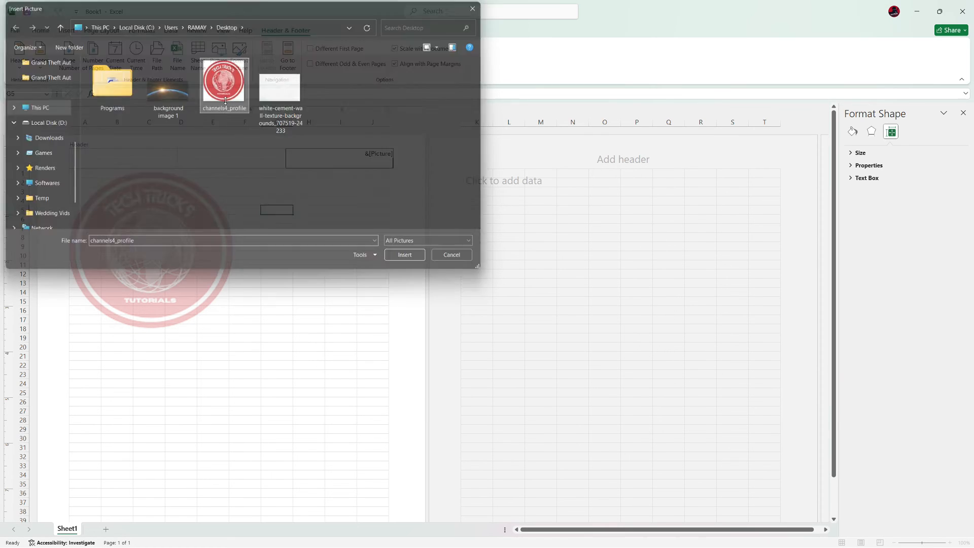
left_click(405, 254)
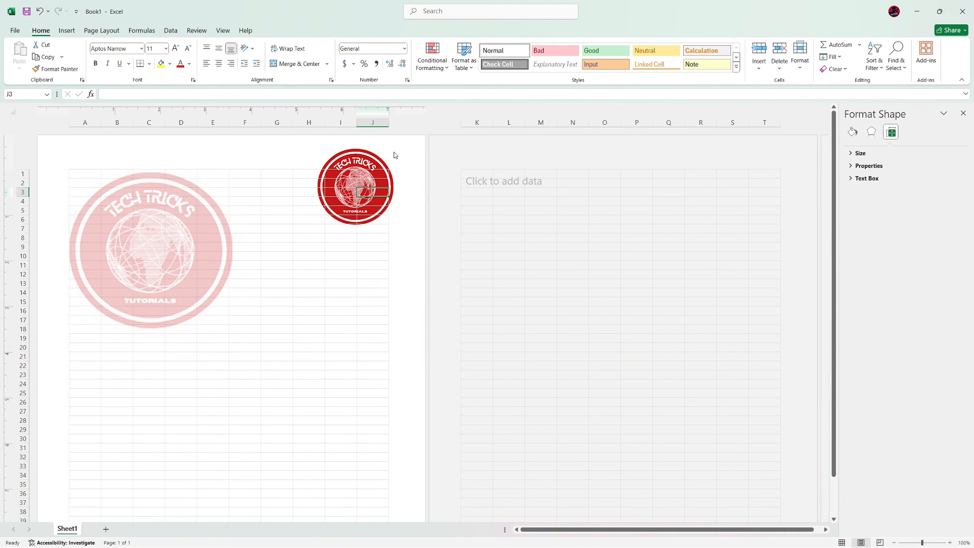
left_click(372, 229)
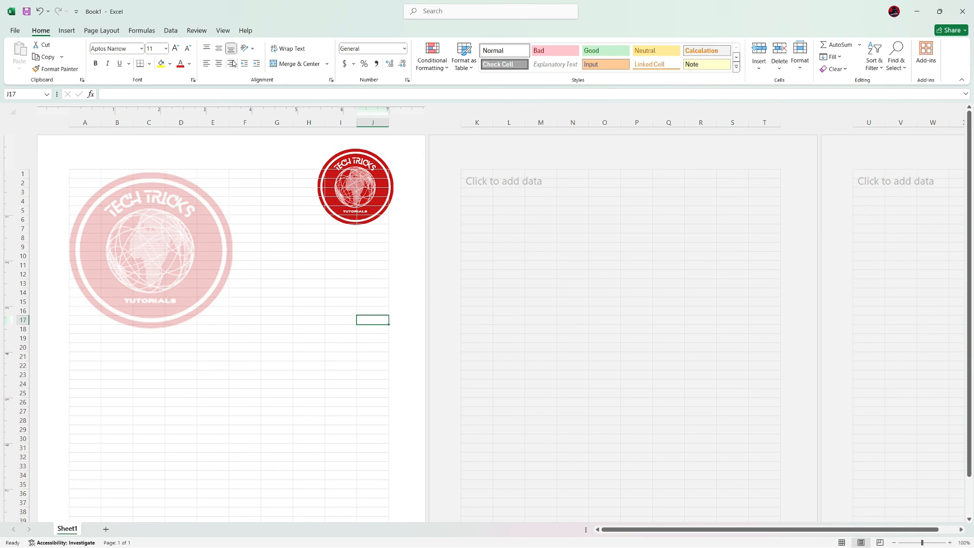
left_click(223, 30)
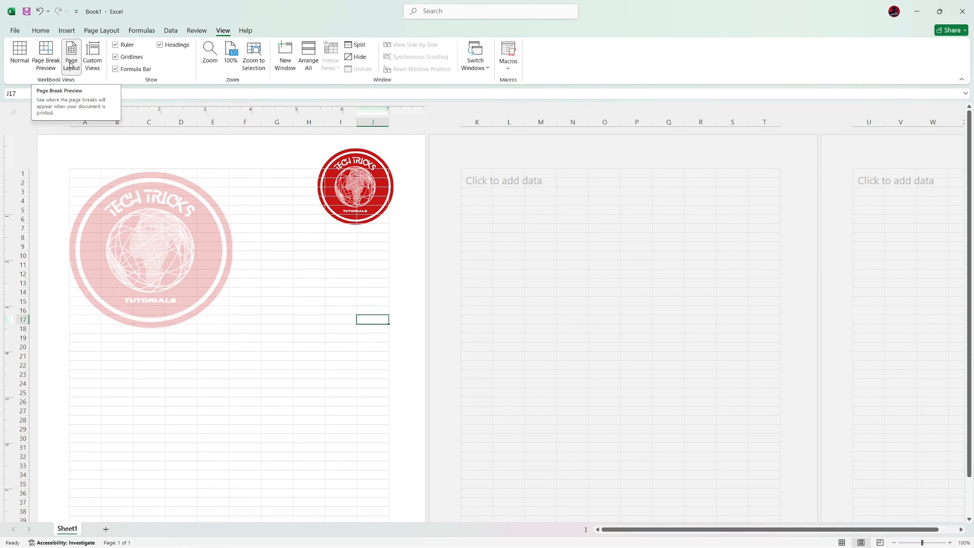